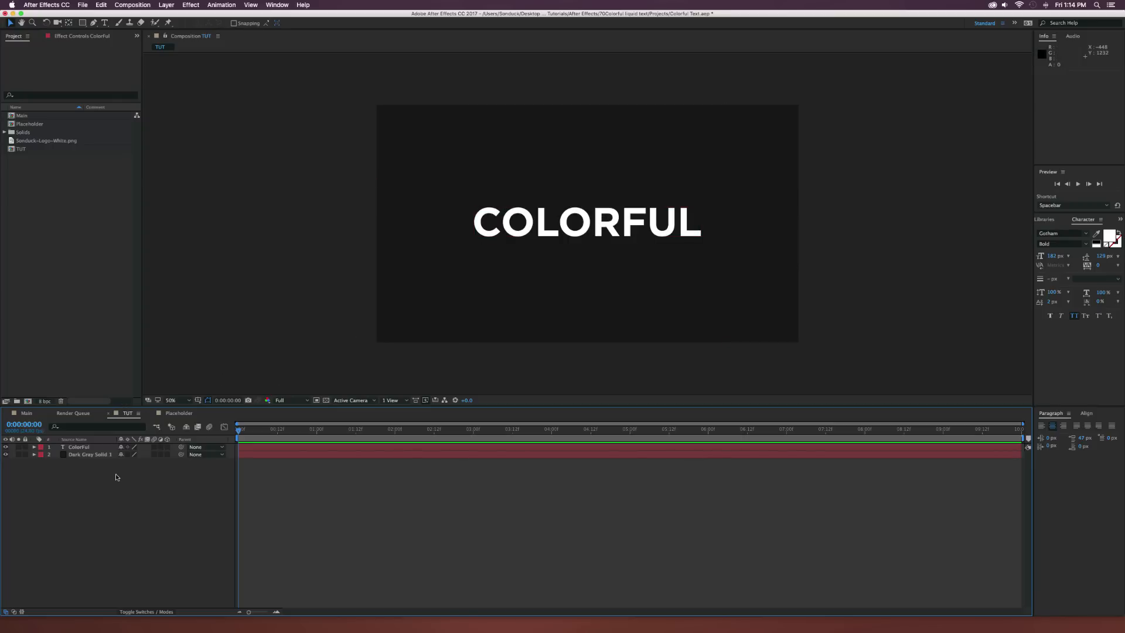
Pre-compose the COLORFUL text layer into a new composition named Placeholder.
click(79, 446)
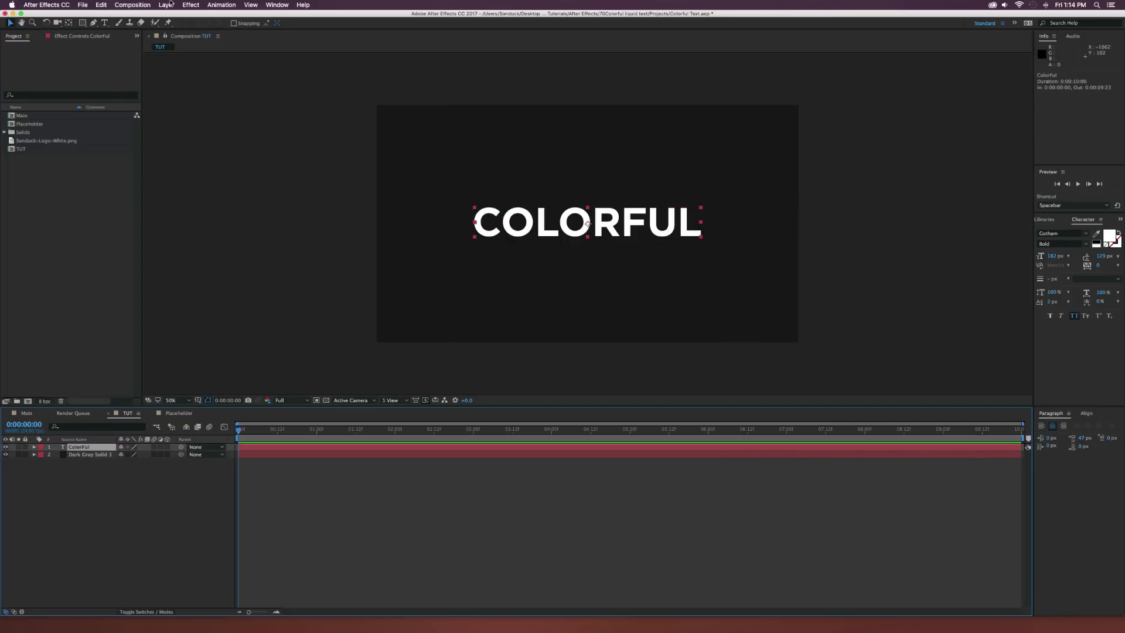
click(165, 5)
text(Placehol)
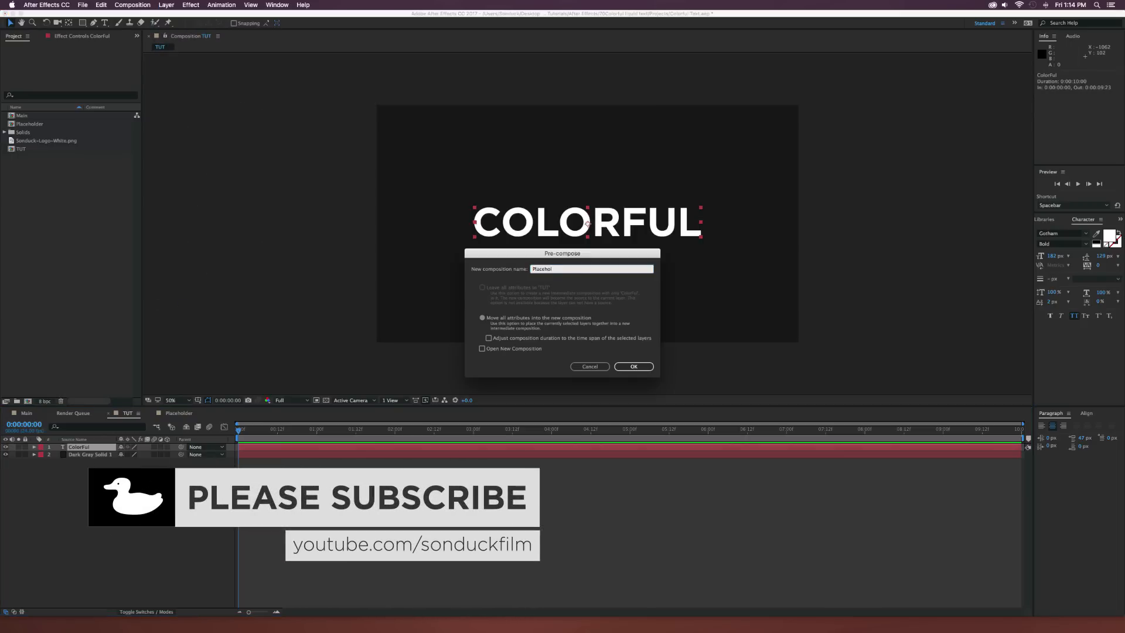
click(633, 367)
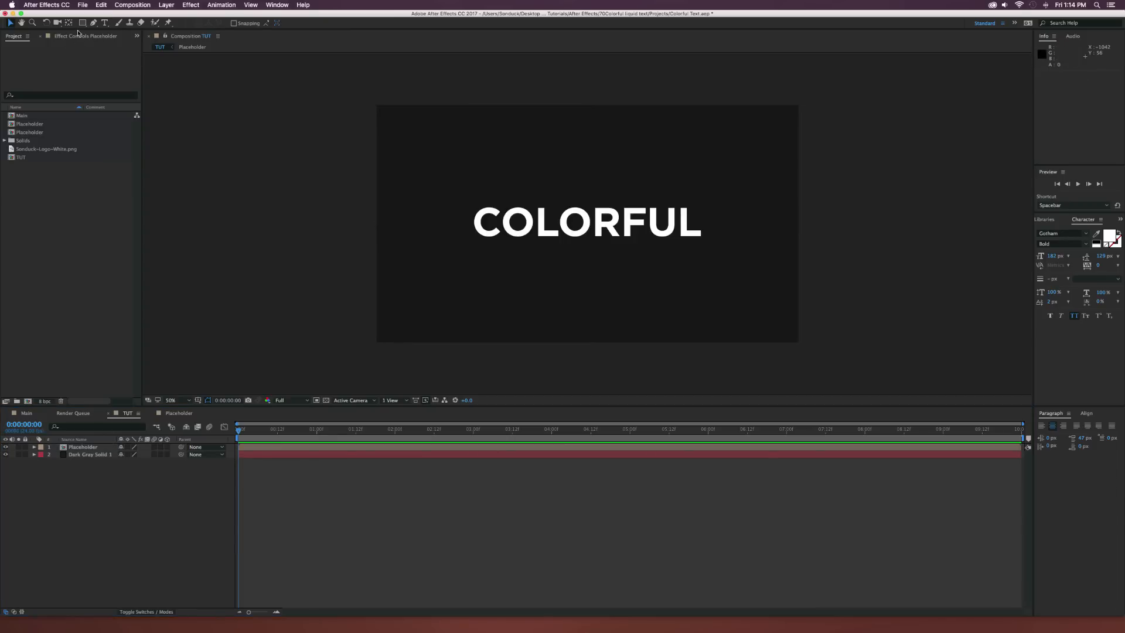
Draw a white full-frame rectangle above Placeholder and keyframe its Position sliding off right.
click(82, 23)
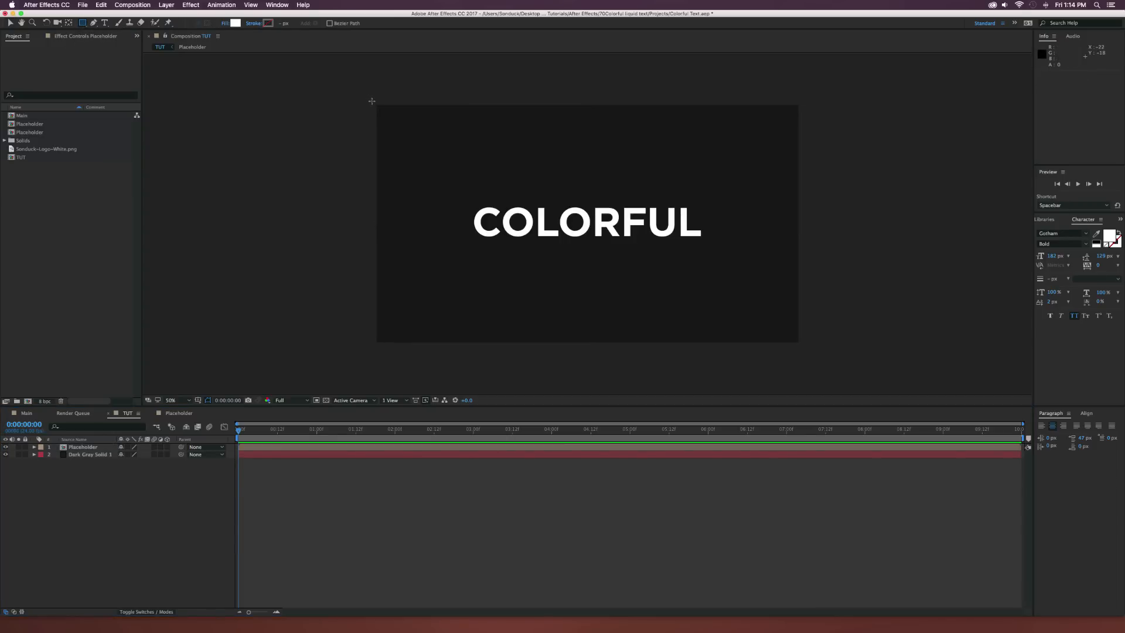
drag(372, 101, 804, 346)
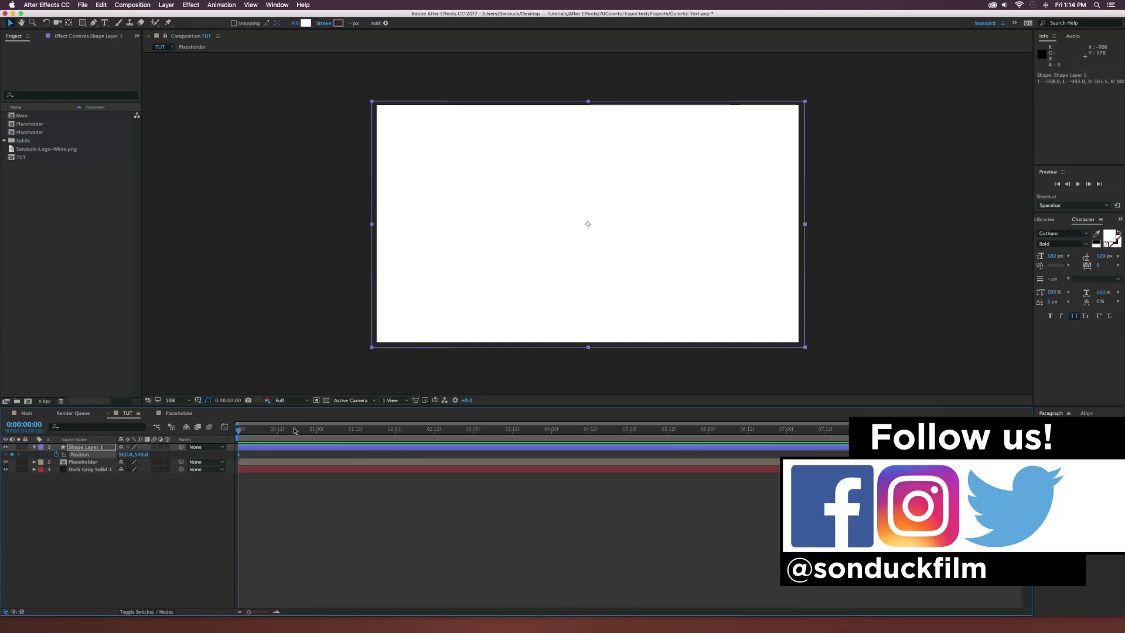
click(394, 429)
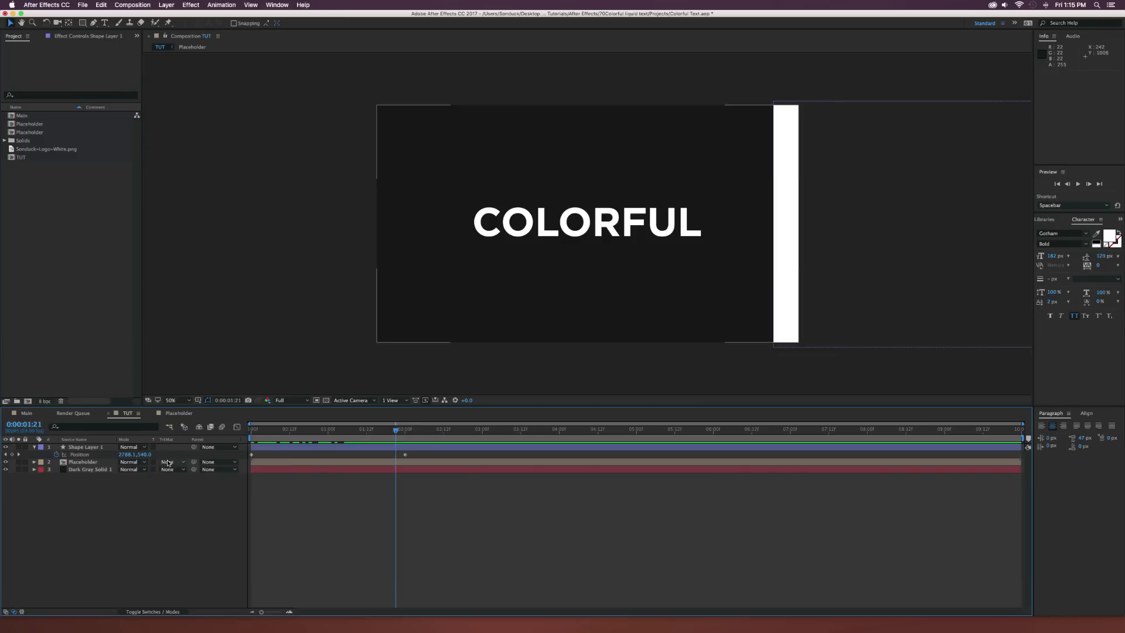
Set Placeholder's track matte to Alpha Inverted Matte "Shape Layer 1".
click(169, 461)
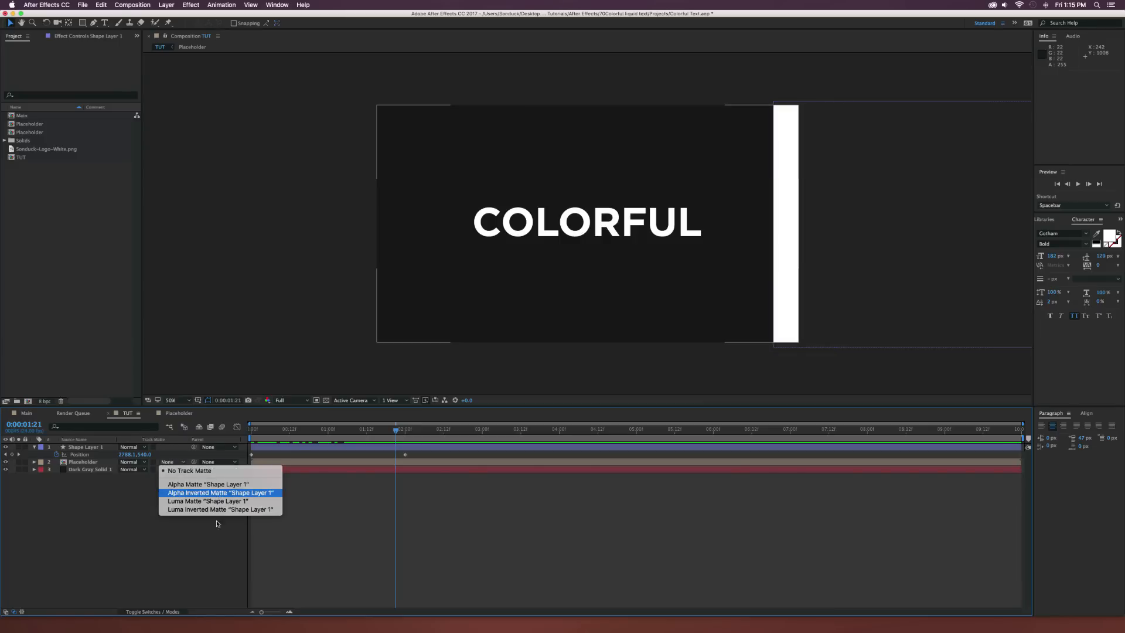
click(220, 492)
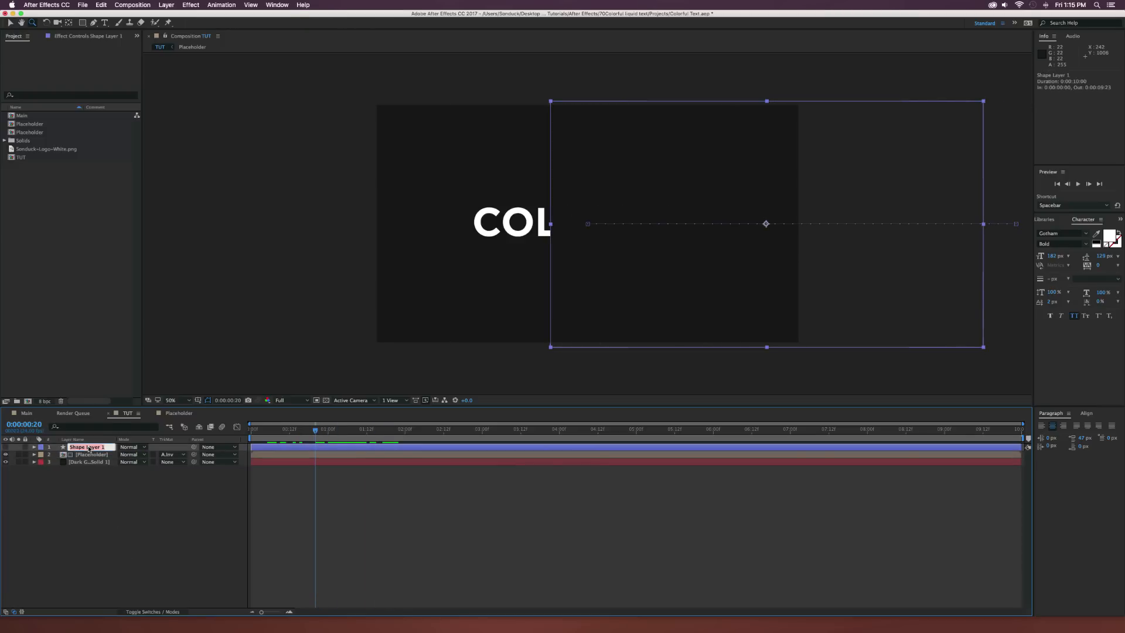
Rename the shape layer BOX and give its Roughen Edges a wider border and sharper edges.
text(BOX)
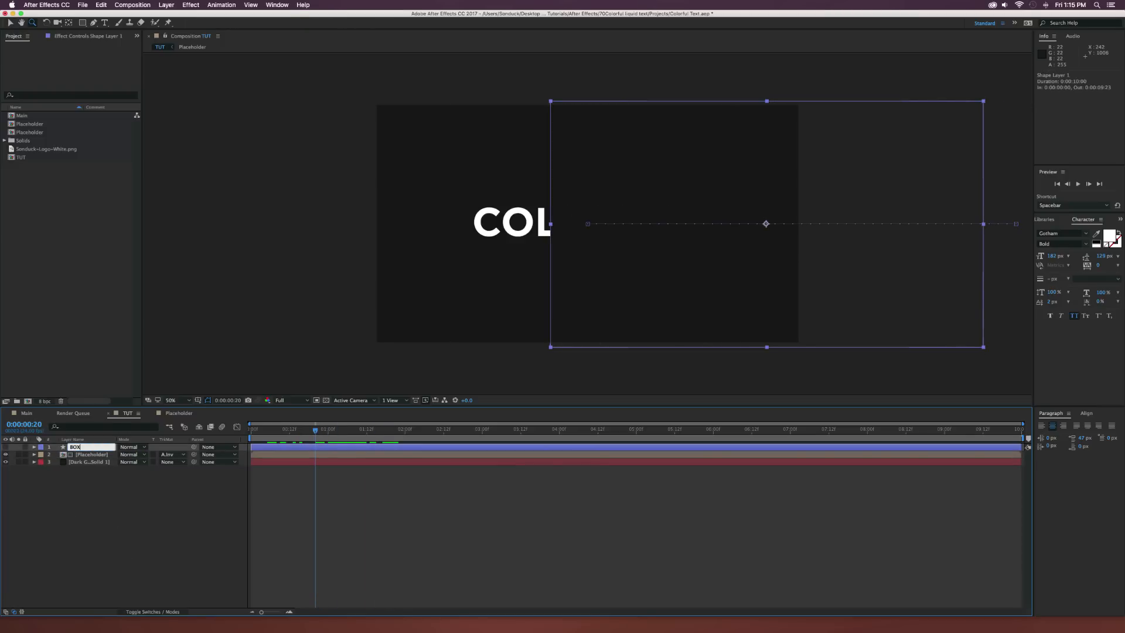
click(191, 5)
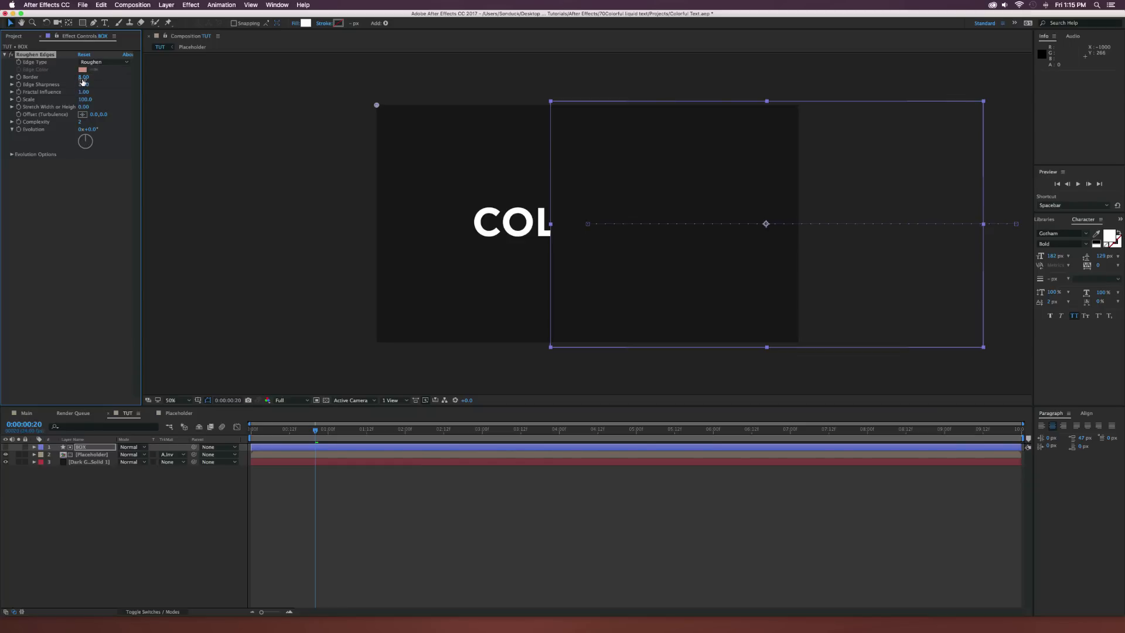
drag(83, 78, 115, 78)
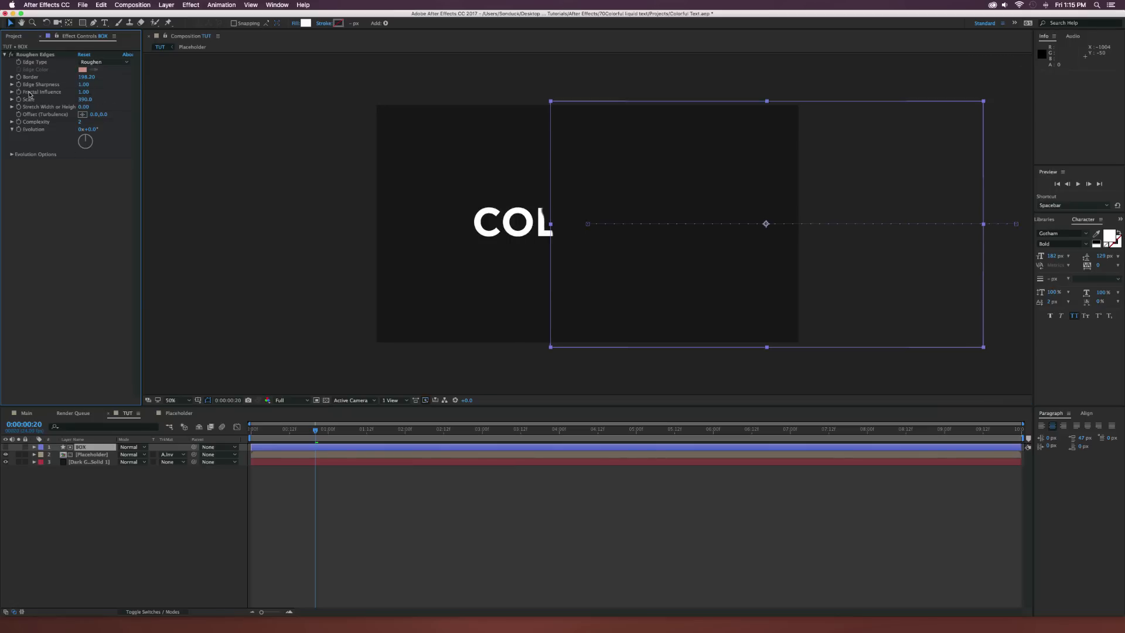
drag(83, 85, 94, 84)
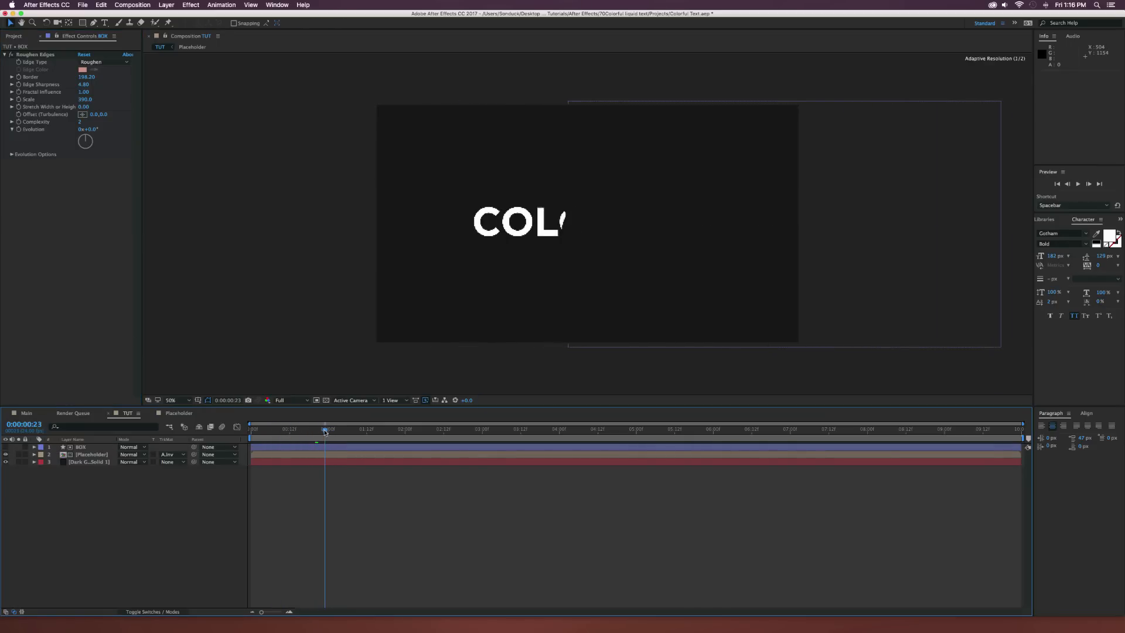
Keyframe Roughen Edges Evolution from 0 at the start to a higher value later.
drag(325, 429, 315, 429)
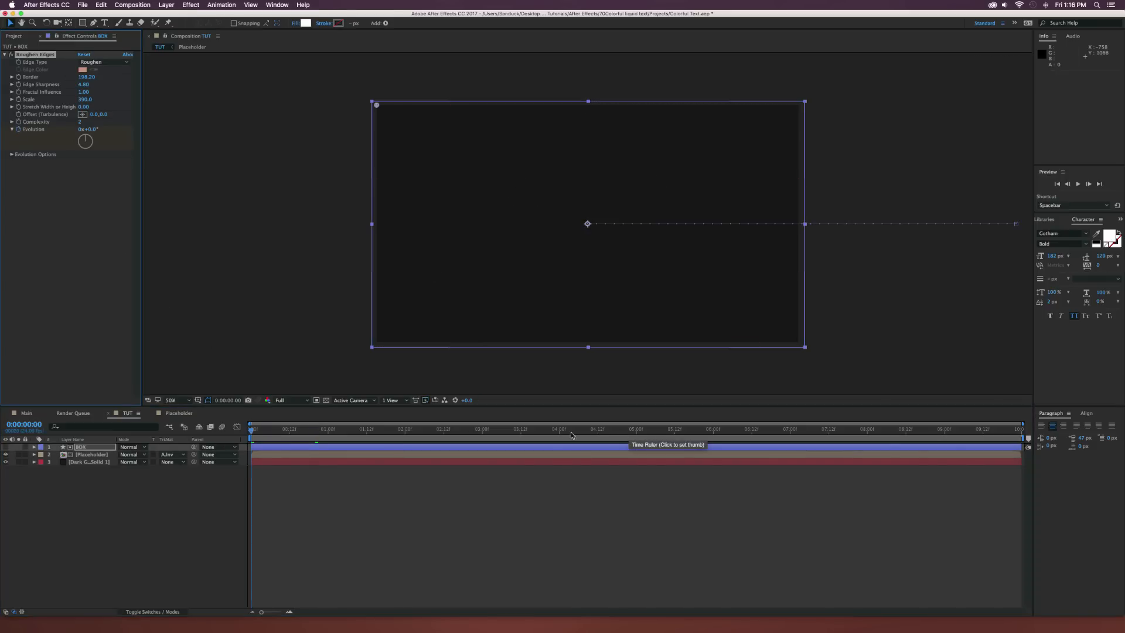
click(470, 429)
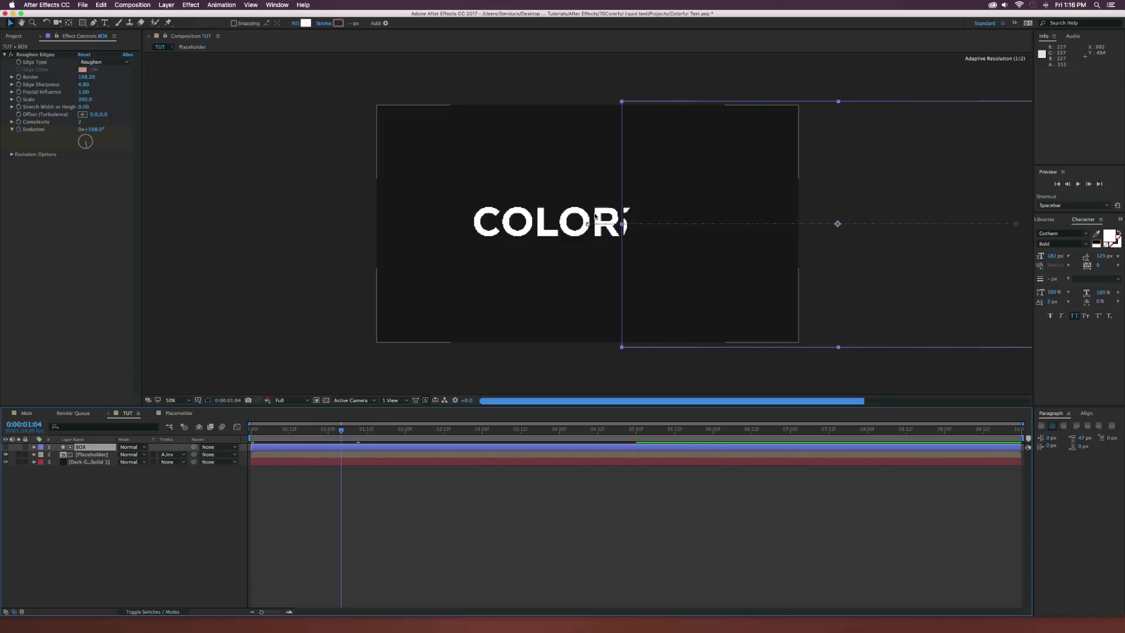
drag(341, 430, 362, 430)
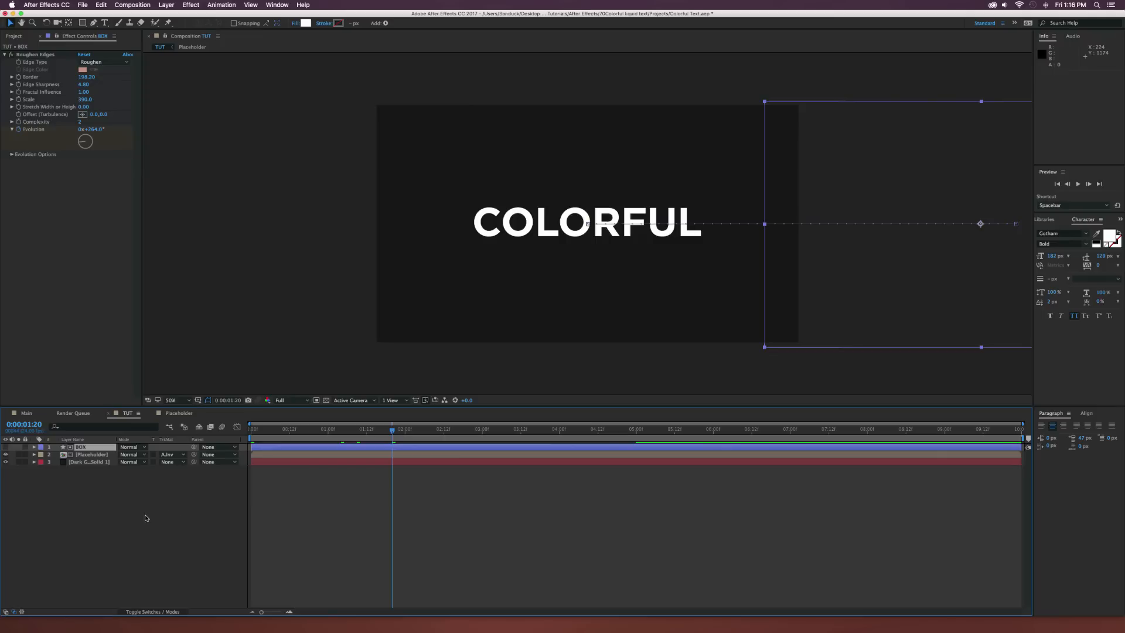
Apply a Fill effect to Placeholder and set its colour to yellow.
click(91, 455)
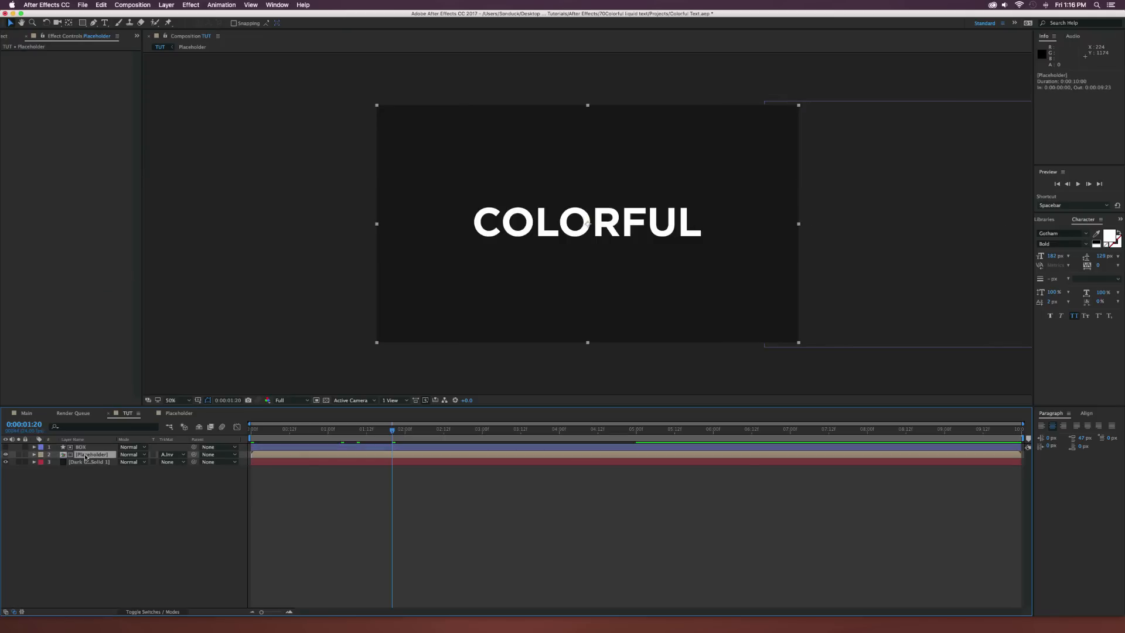
click(190, 5)
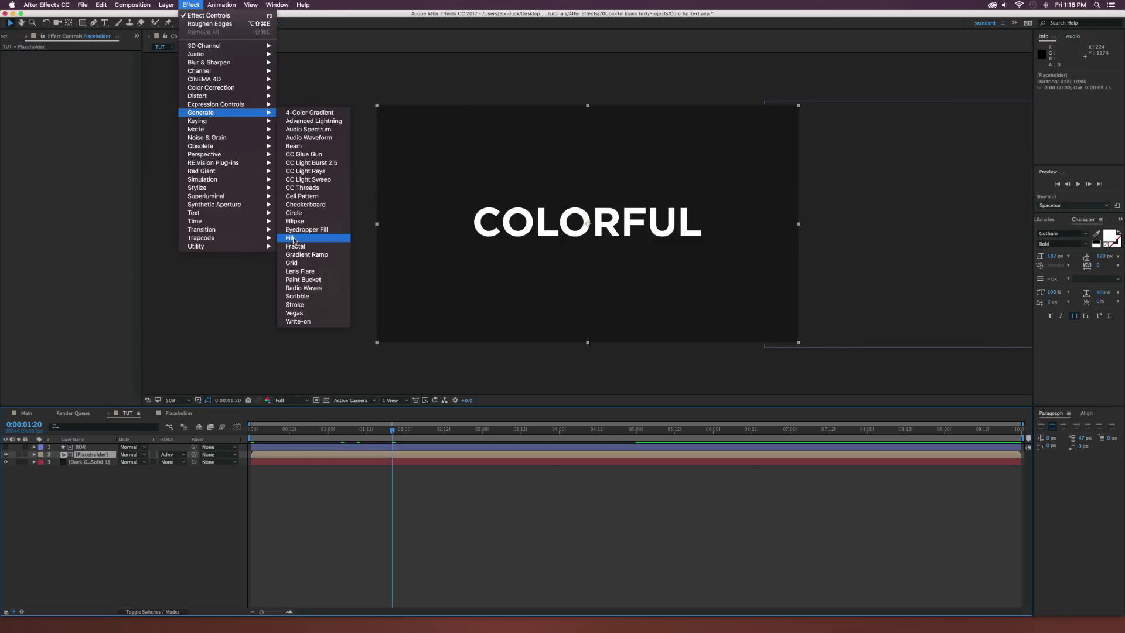
click(289, 238)
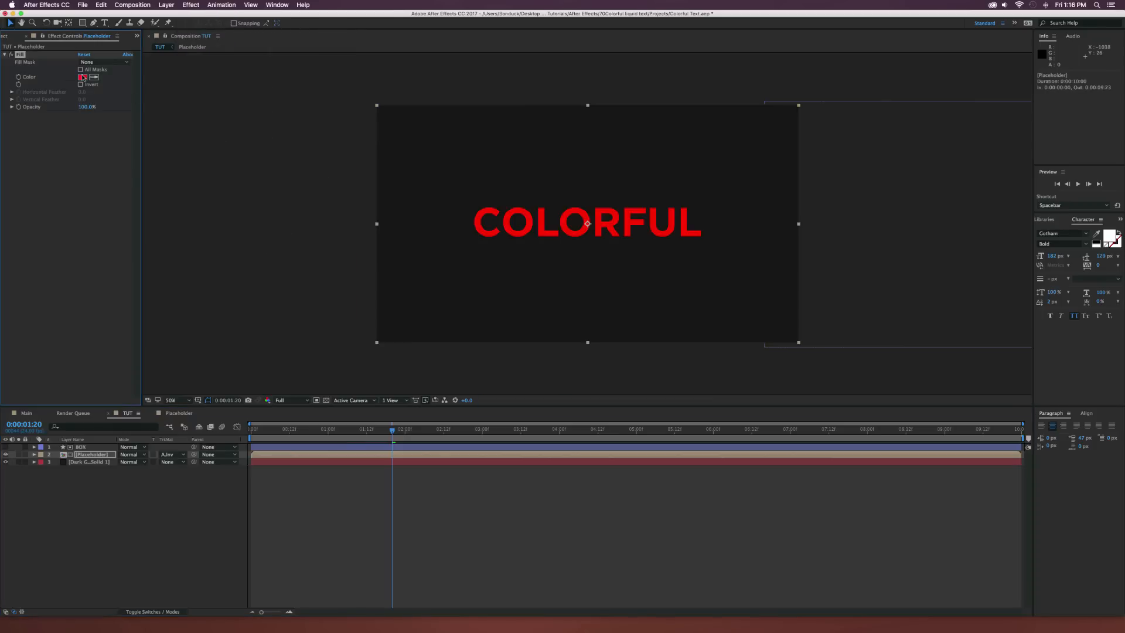
click(82, 77)
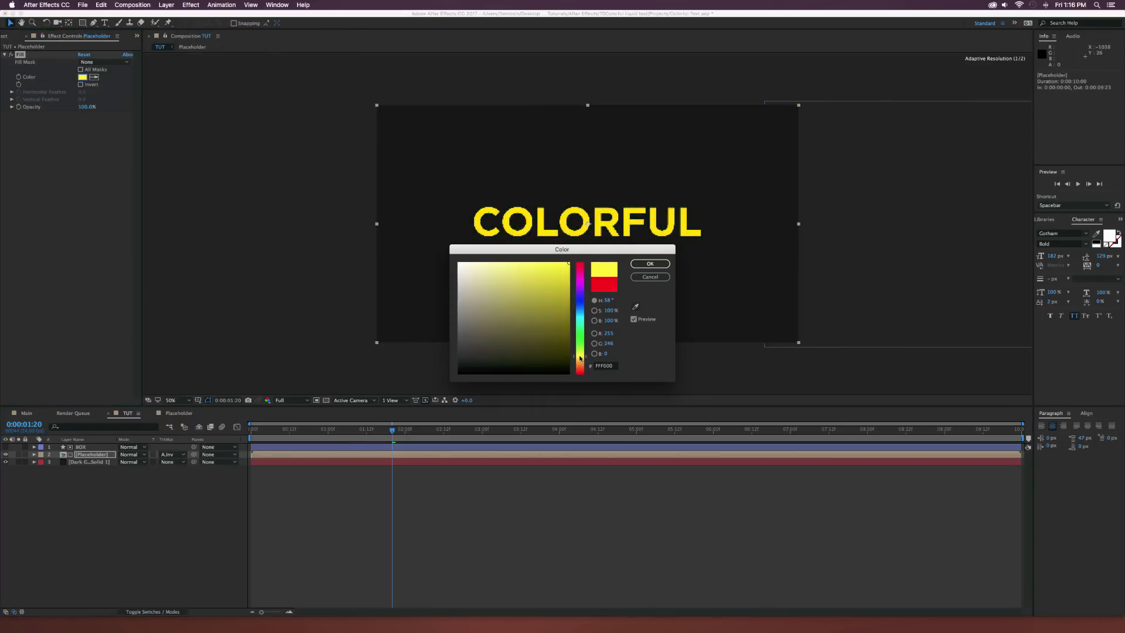
click(648, 264)
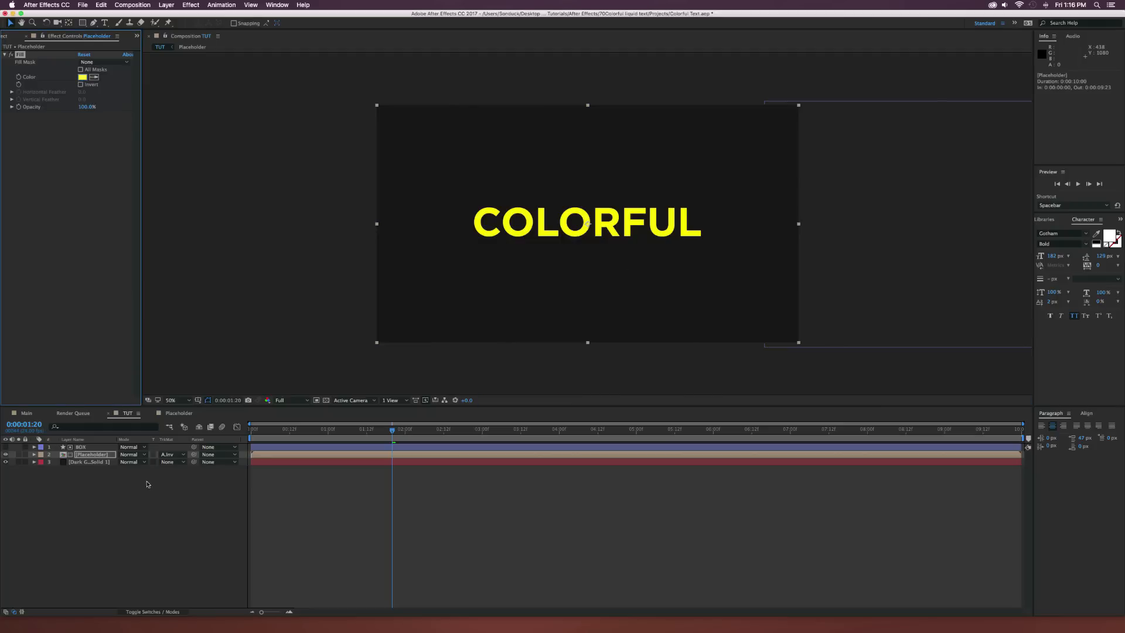
click(82, 447)
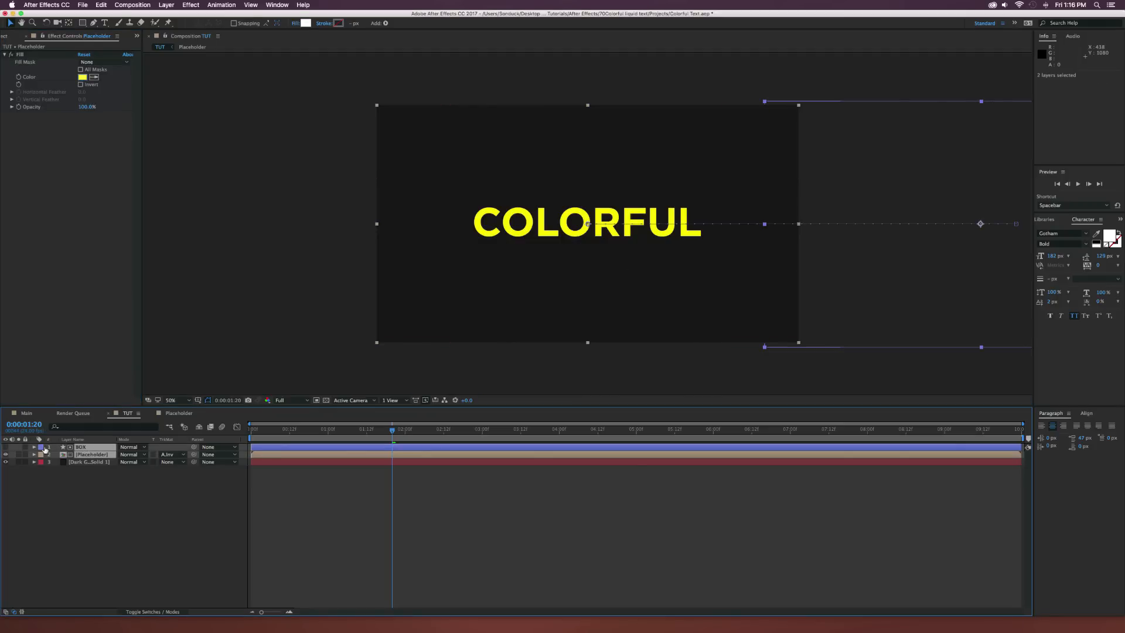
Label the layers Green, duplicate the BOX and Placeholder pair and give the new copy a white fill.
click(40, 447)
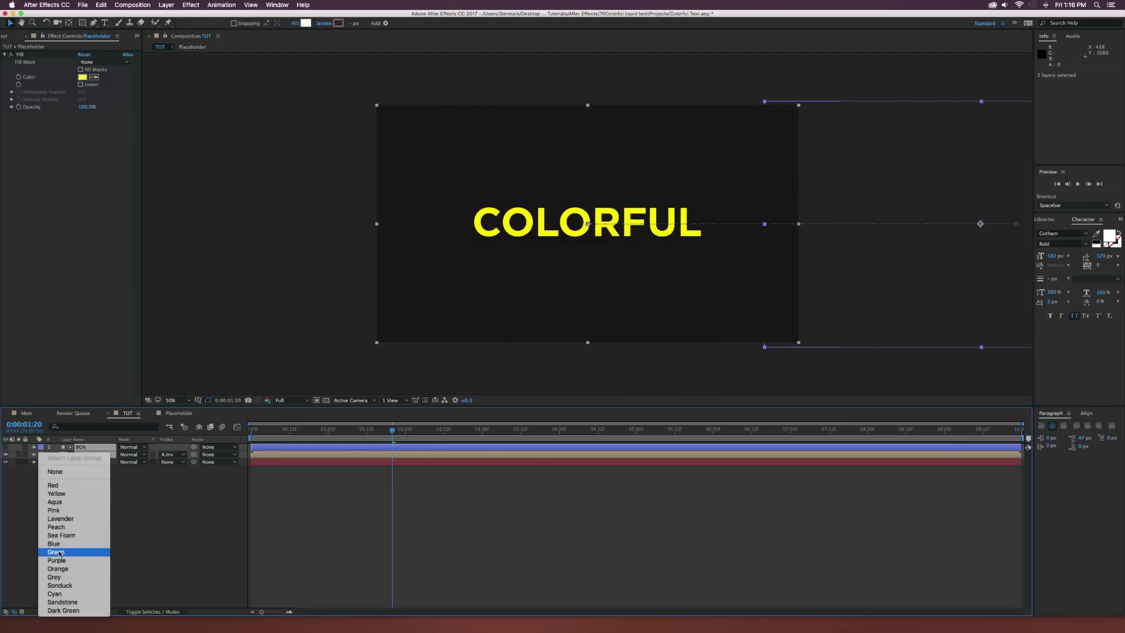
click(56, 552)
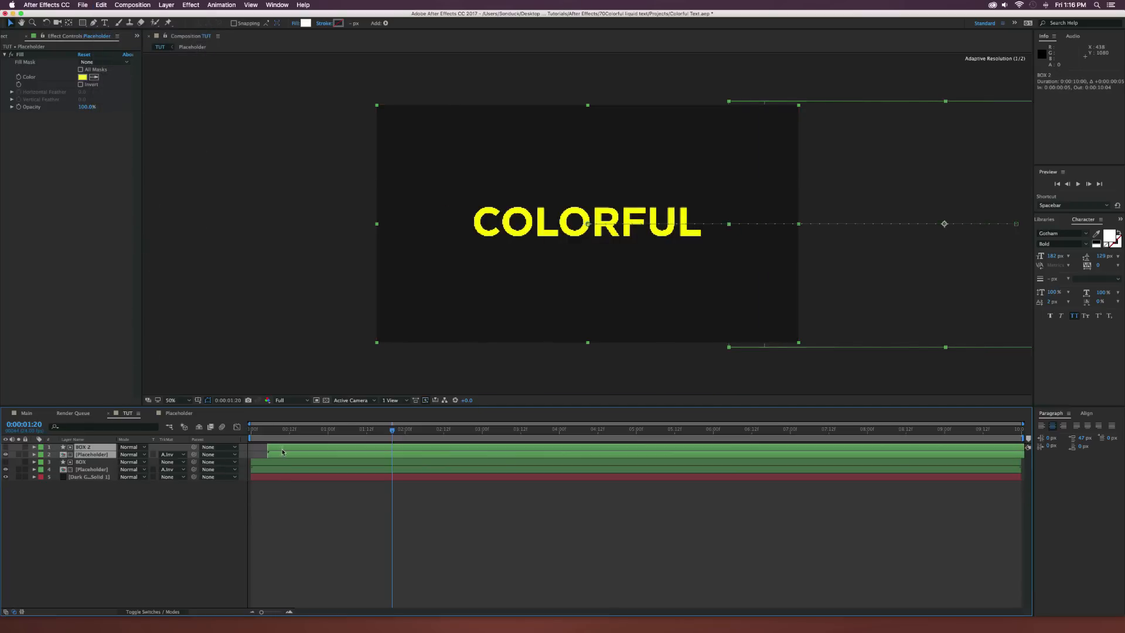
click(295, 428)
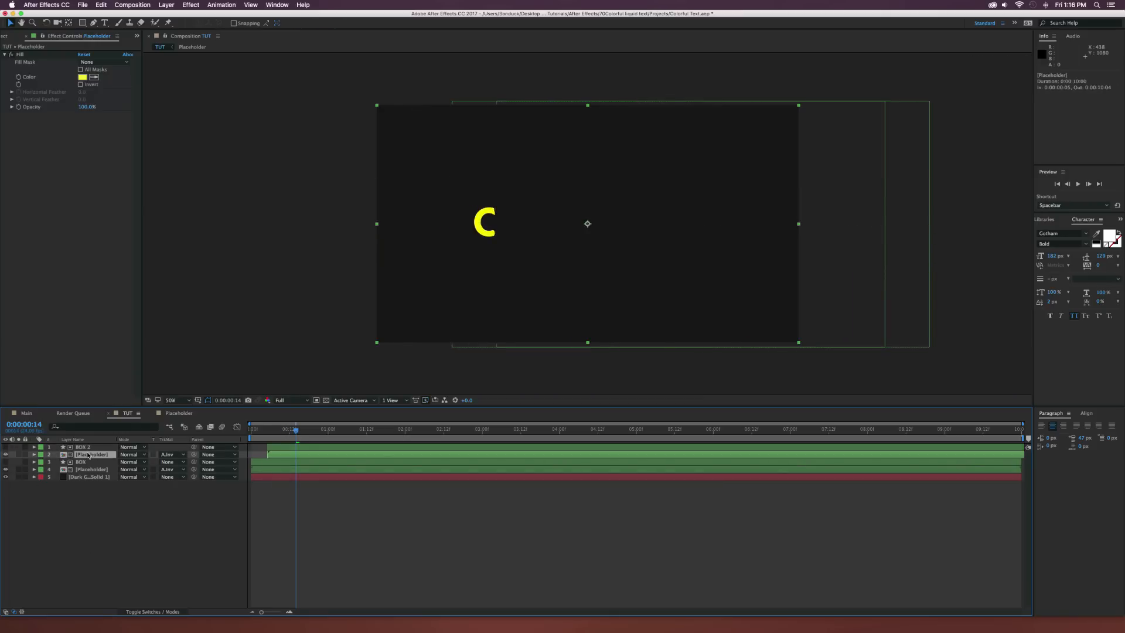
click(82, 77)
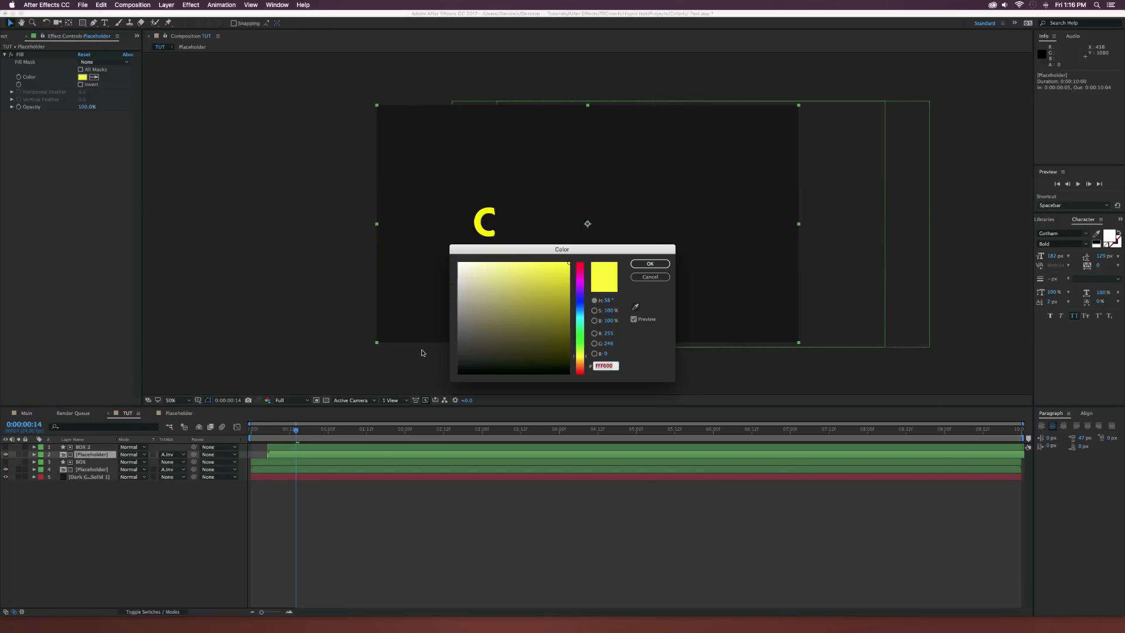
click(548, 297)
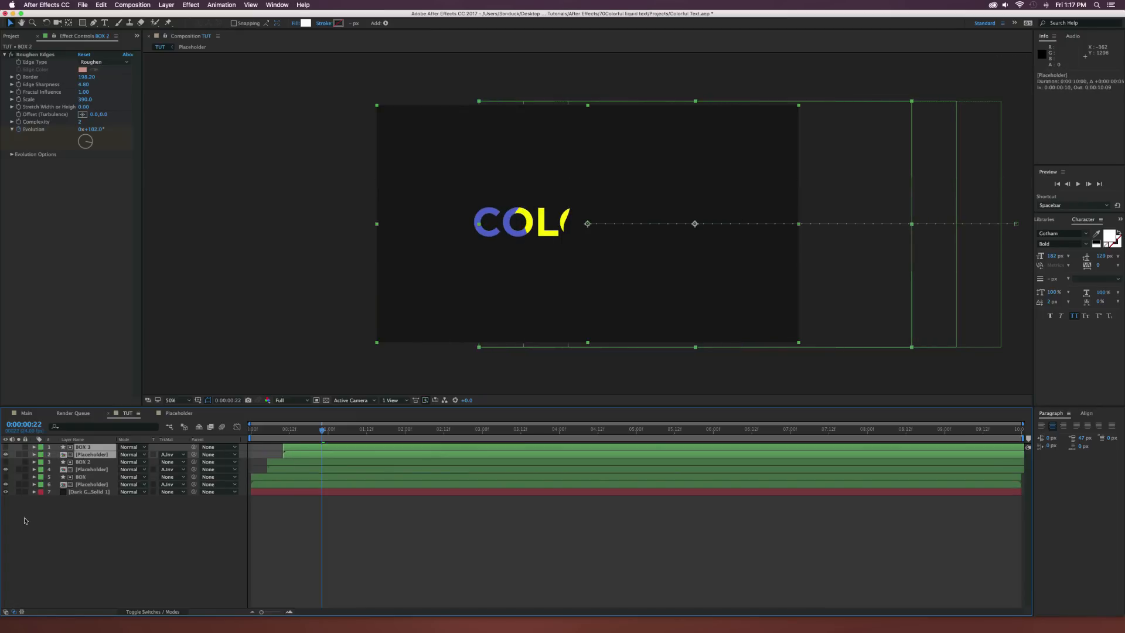
click(92, 455)
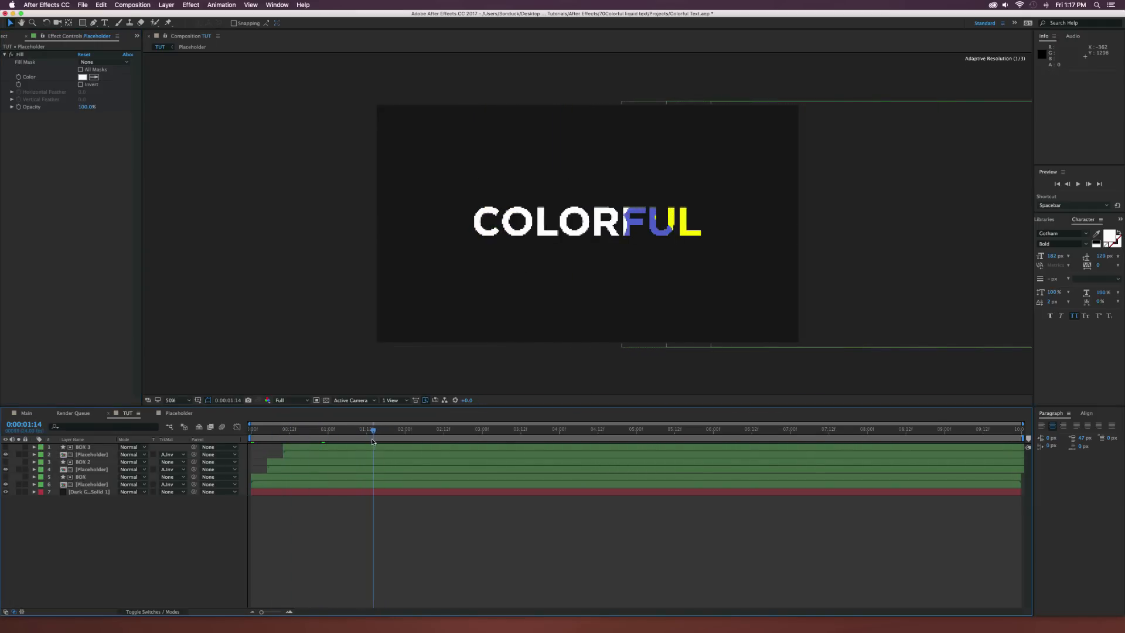
Adjust the Roughen Edges Border value on the BOX 2 matte.
click(84, 462)
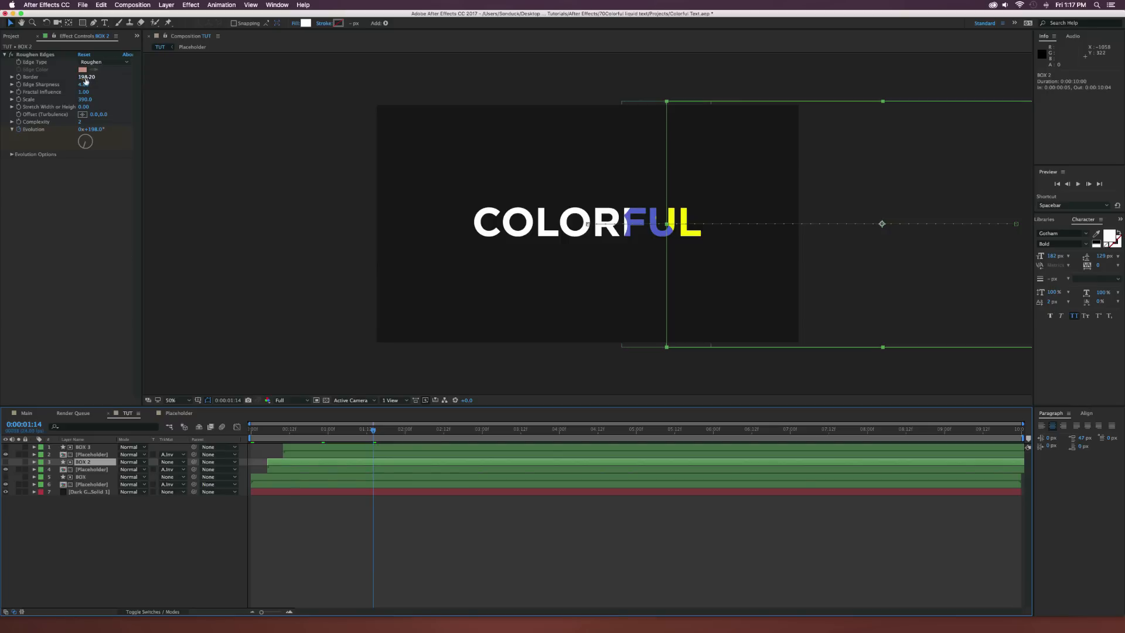
drag(86, 77, 95, 77)
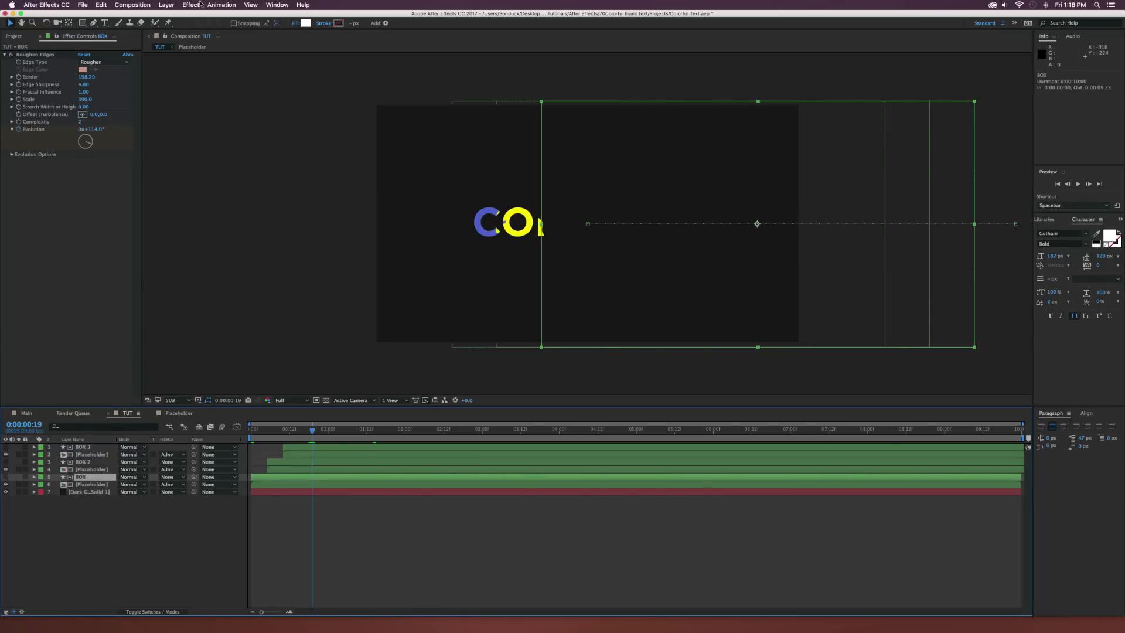
Add Turbulent Displace to BOX and copy it onto BOX 3.
click(191, 4)
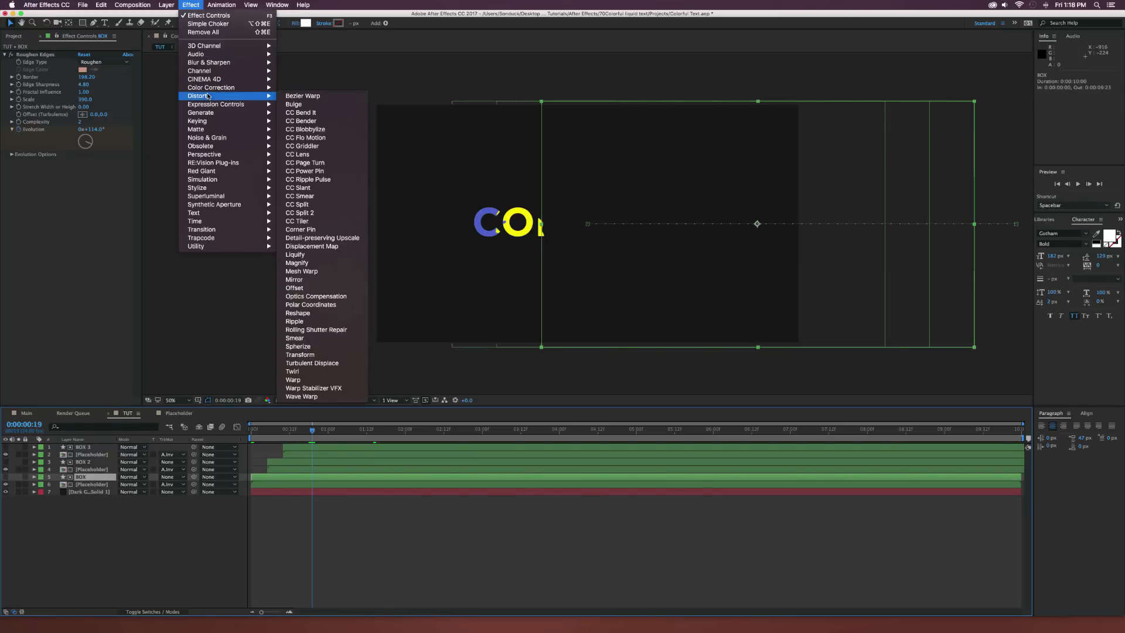
mouse_move(316, 362)
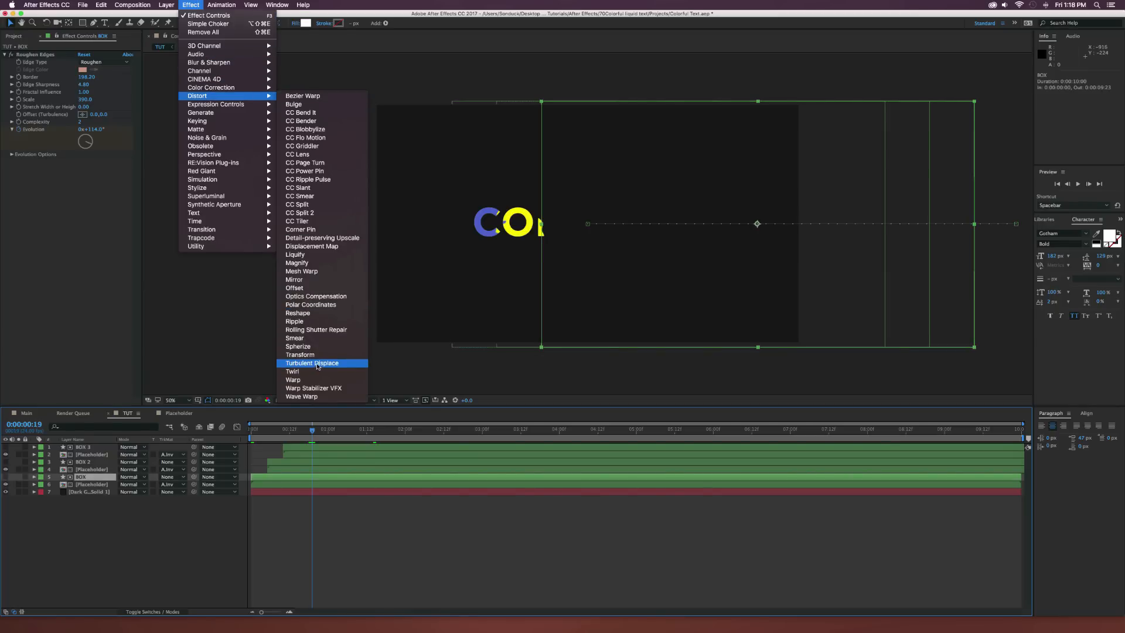
click(312, 362)
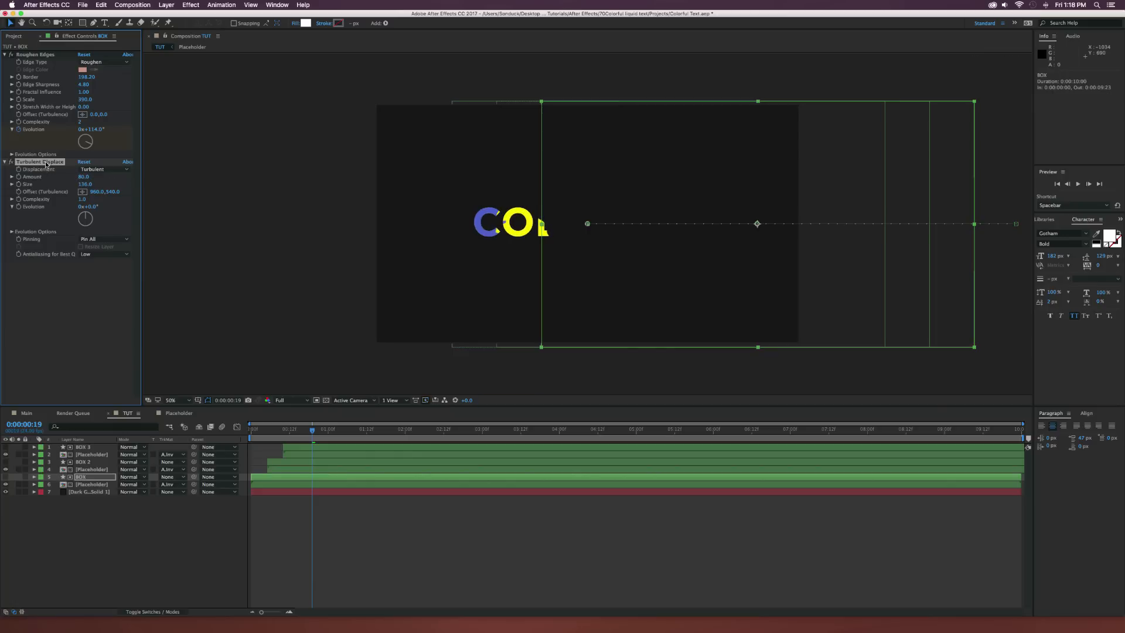
click(84, 462)
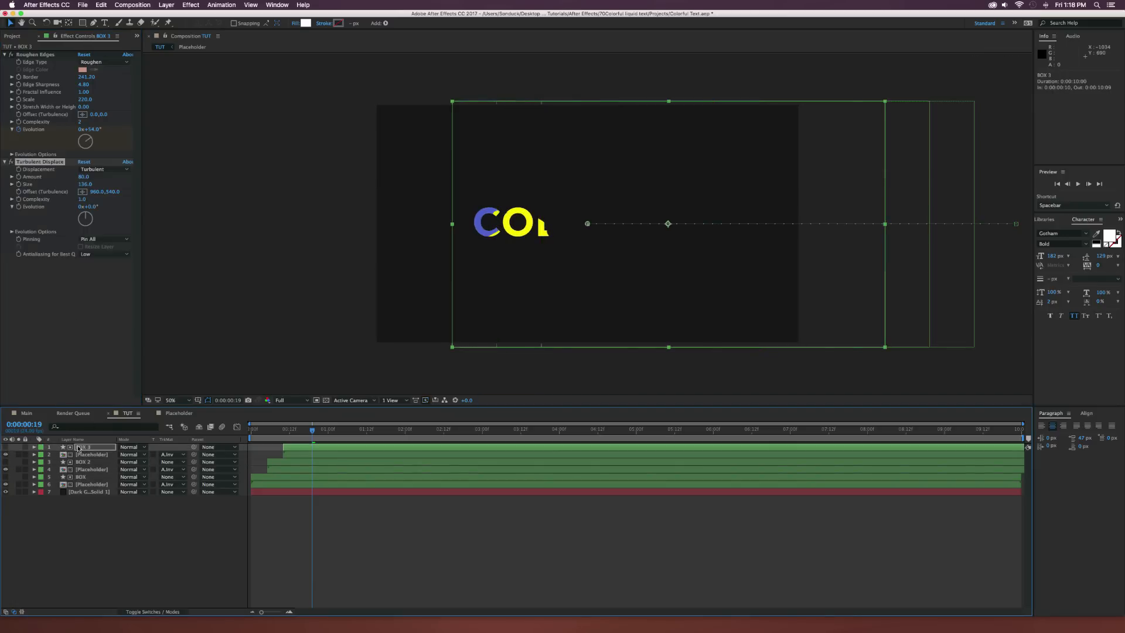
click(91, 454)
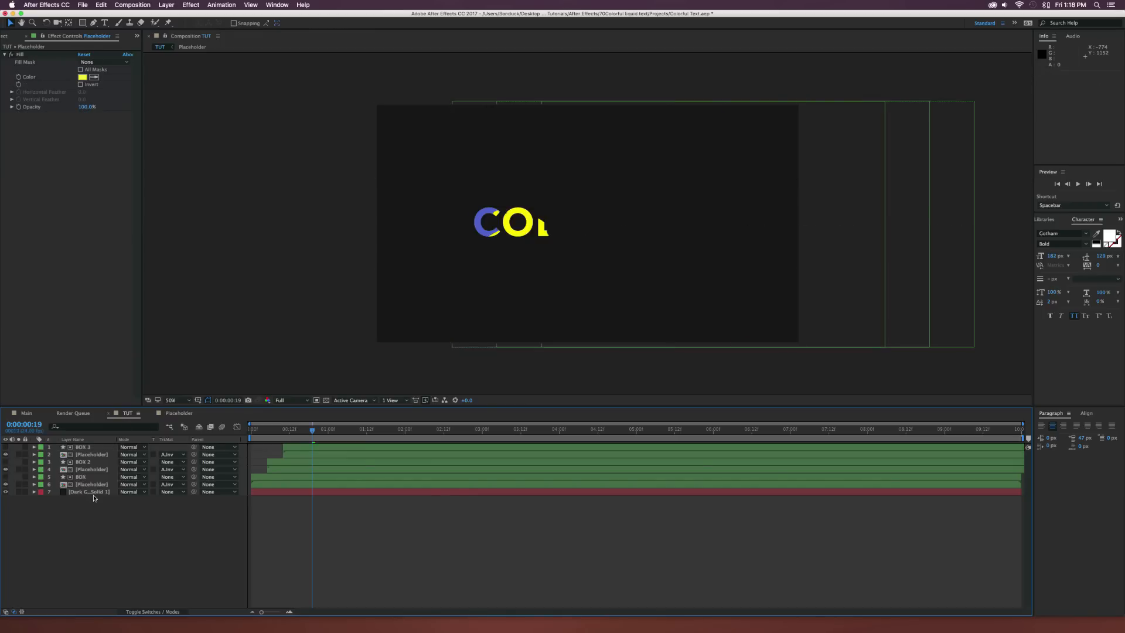
Apply Simple Choker to the bottom Placeholder layer with Choke Matte 12.00.
click(91, 484)
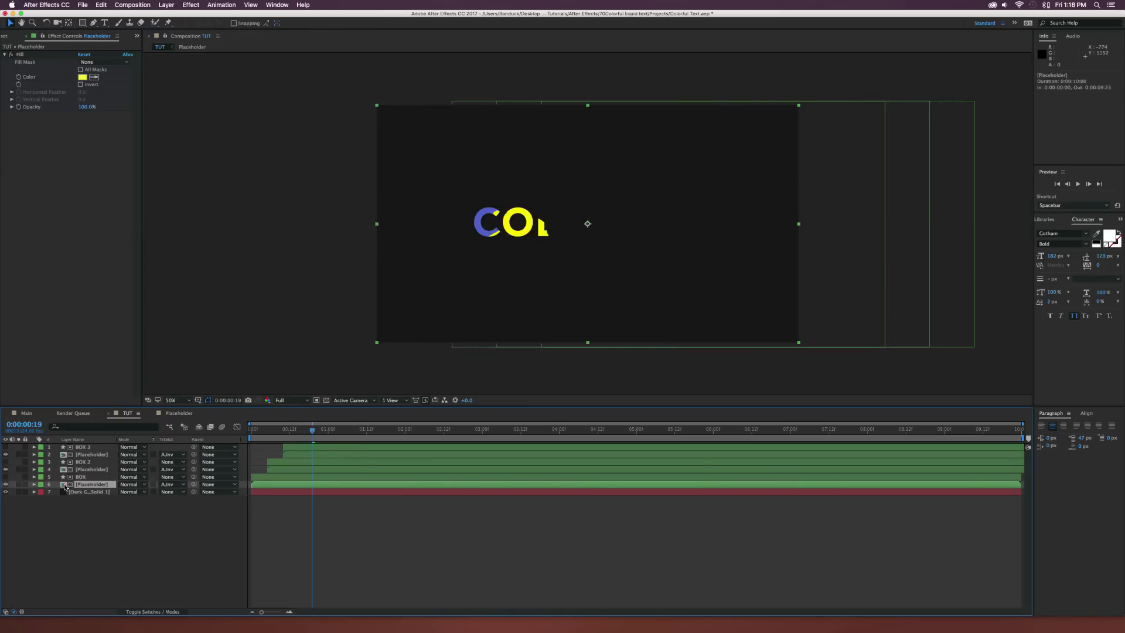
click(191, 4)
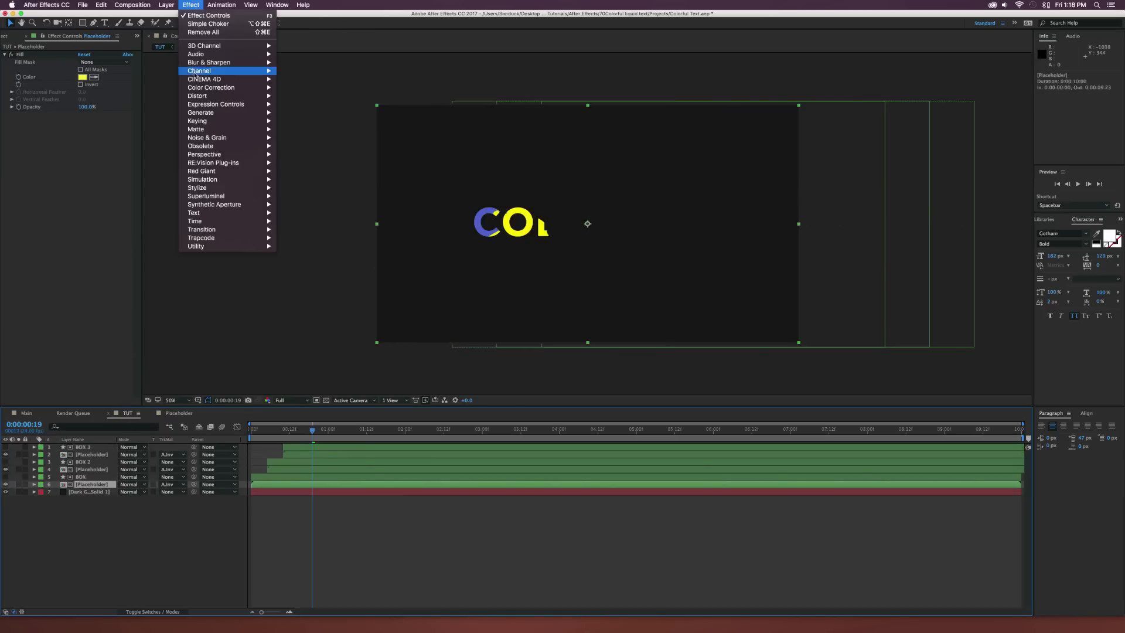
mouse_move(195, 129)
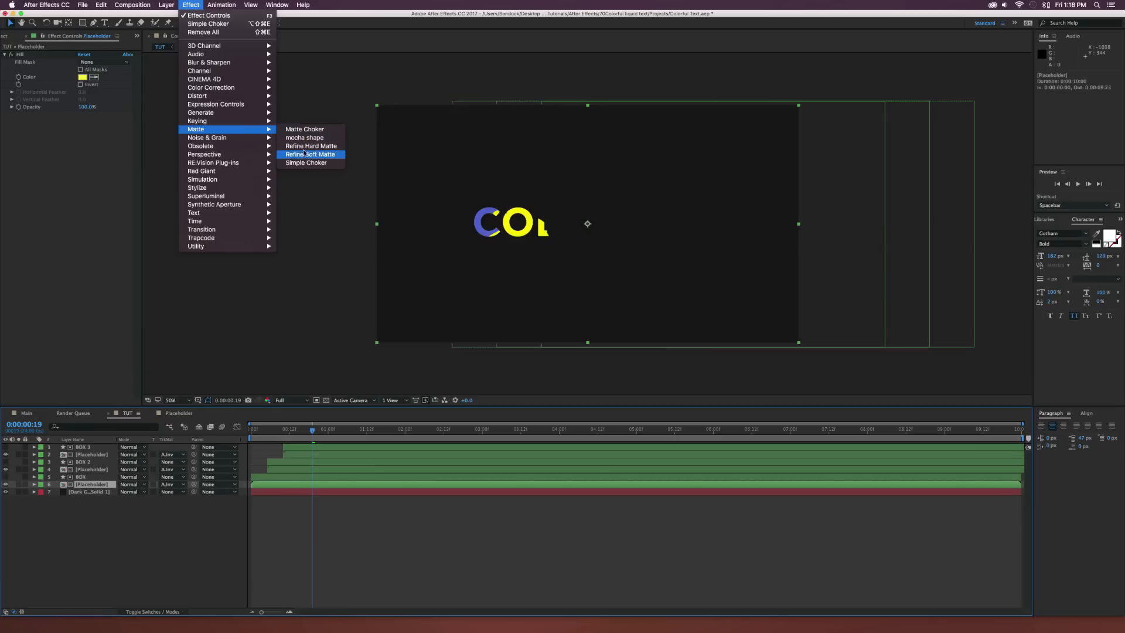
click(306, 162)
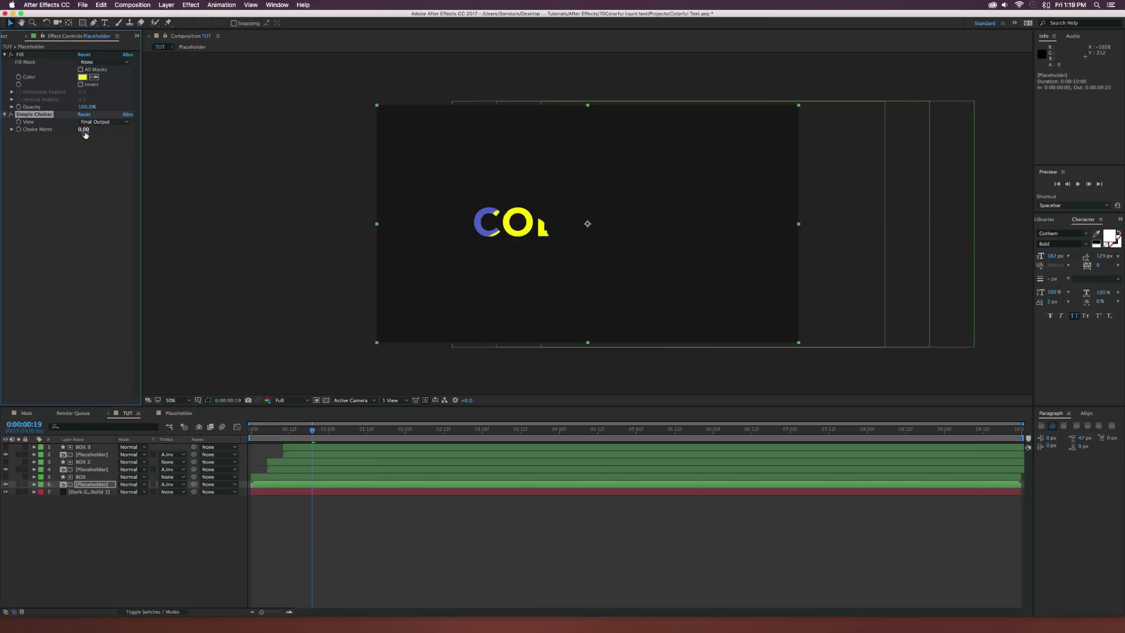
drag(84, 130, 94, 130)
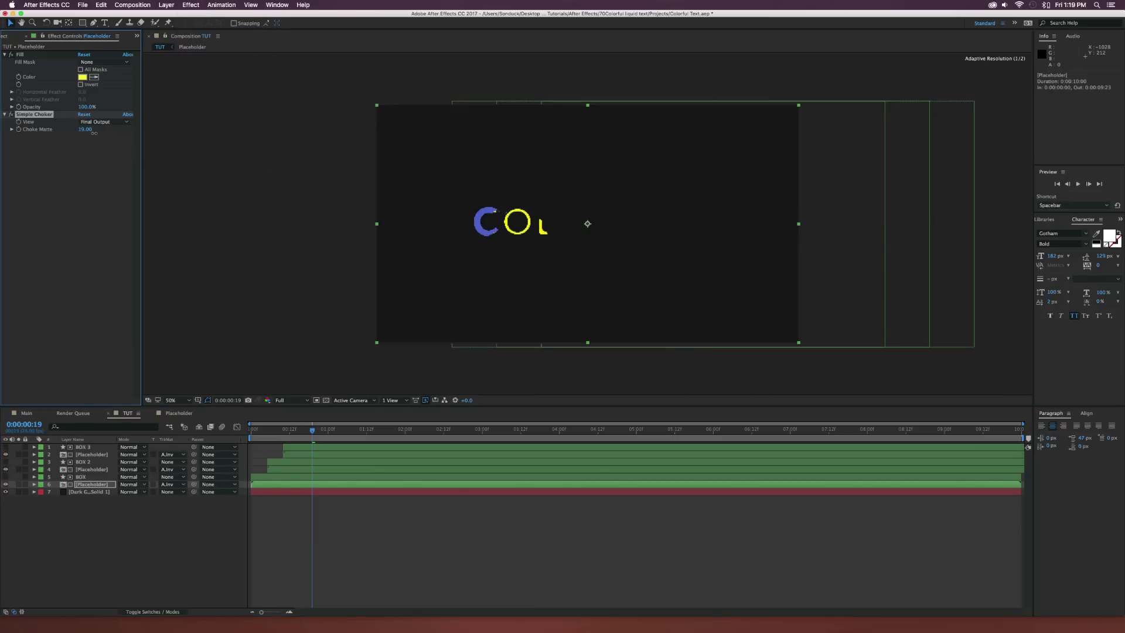
drag(86, 129, 84, 129)
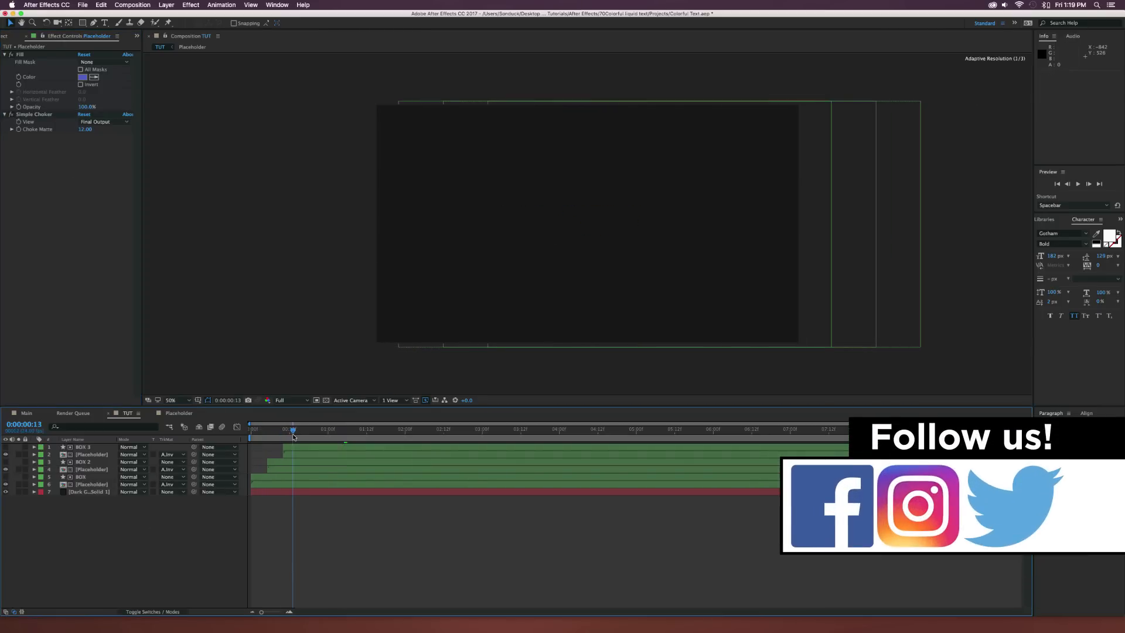
drag(293, 429, 334, 428)
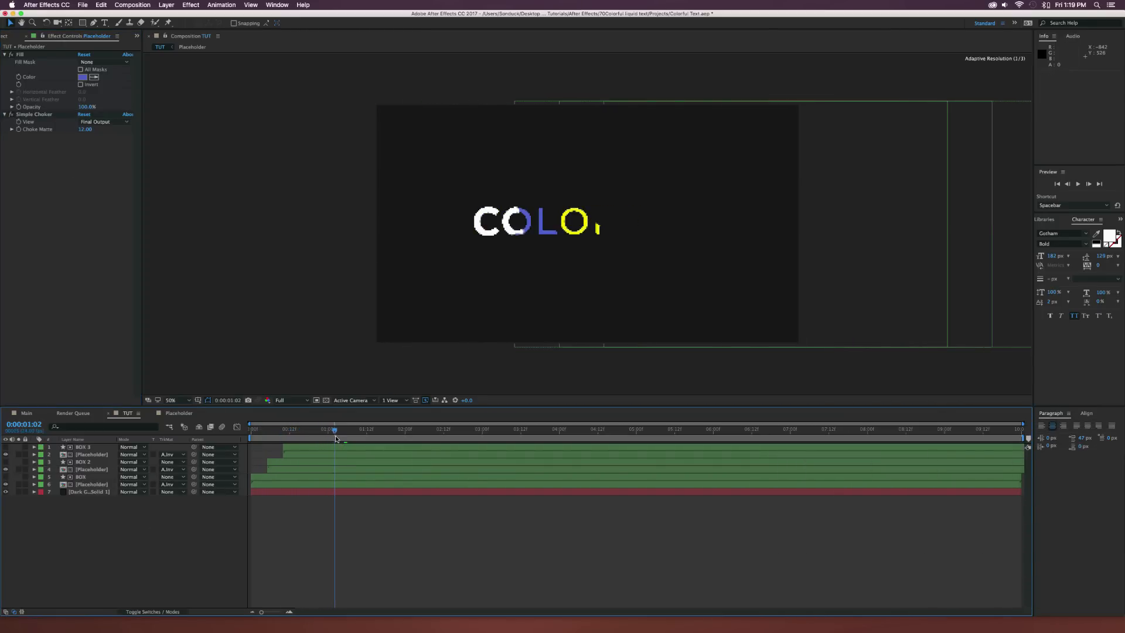
drag(334, 434, 348, 433)
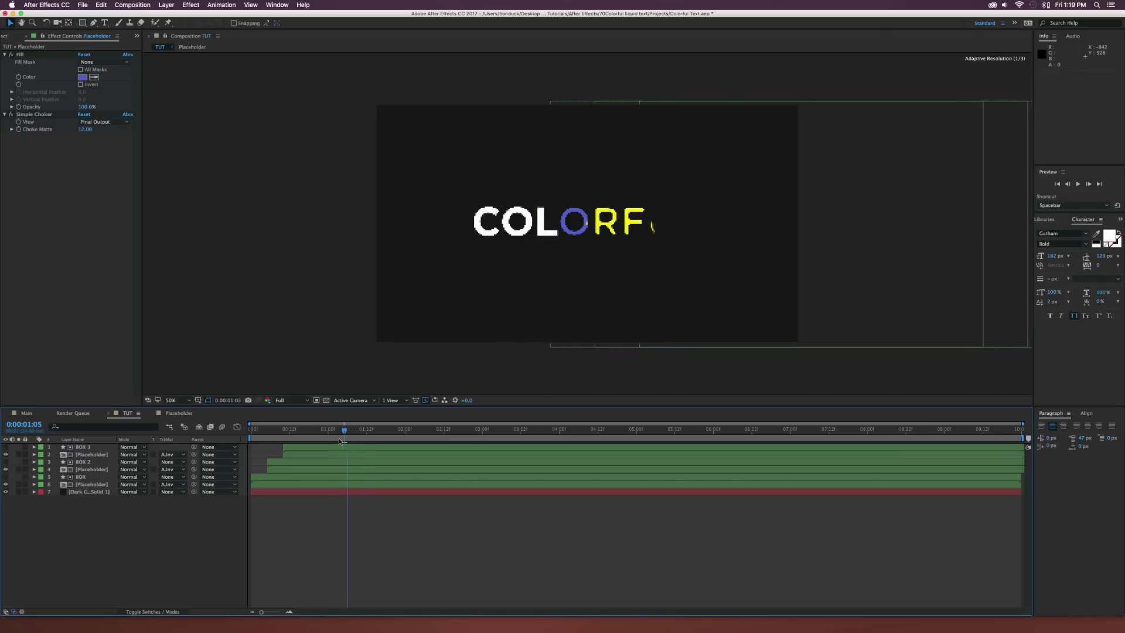
drag(345, 429, 332, 429)
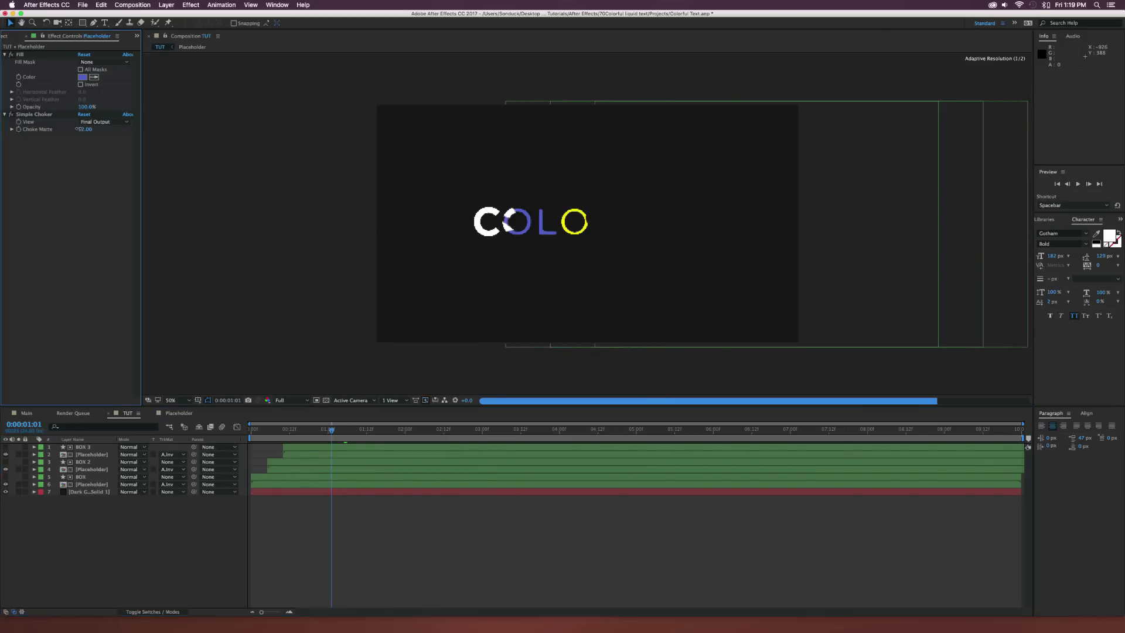